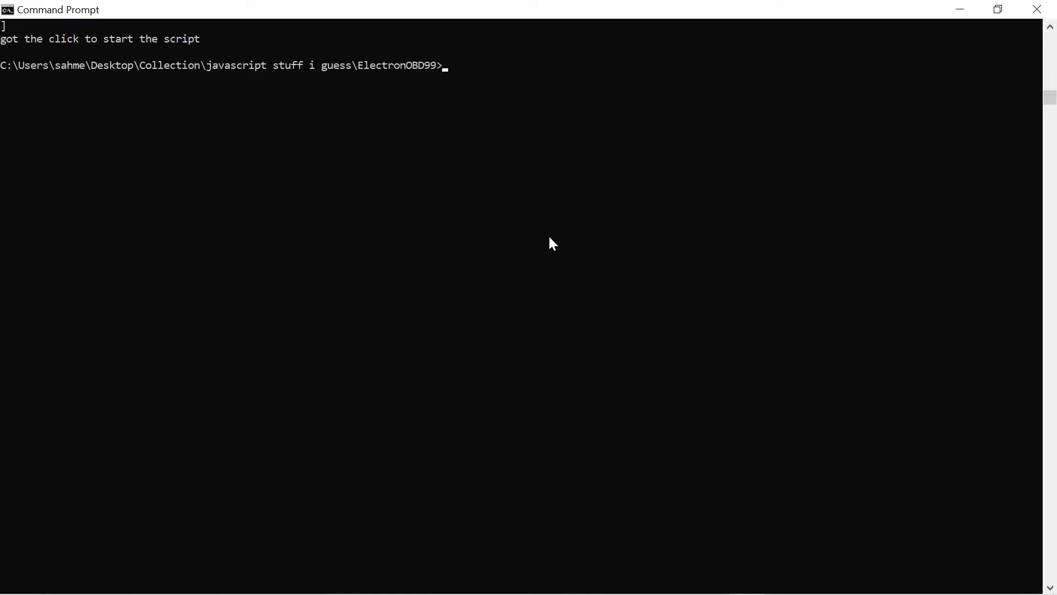
- Change into the ElectronOBD99 project folder at the command prompt
type("cd")
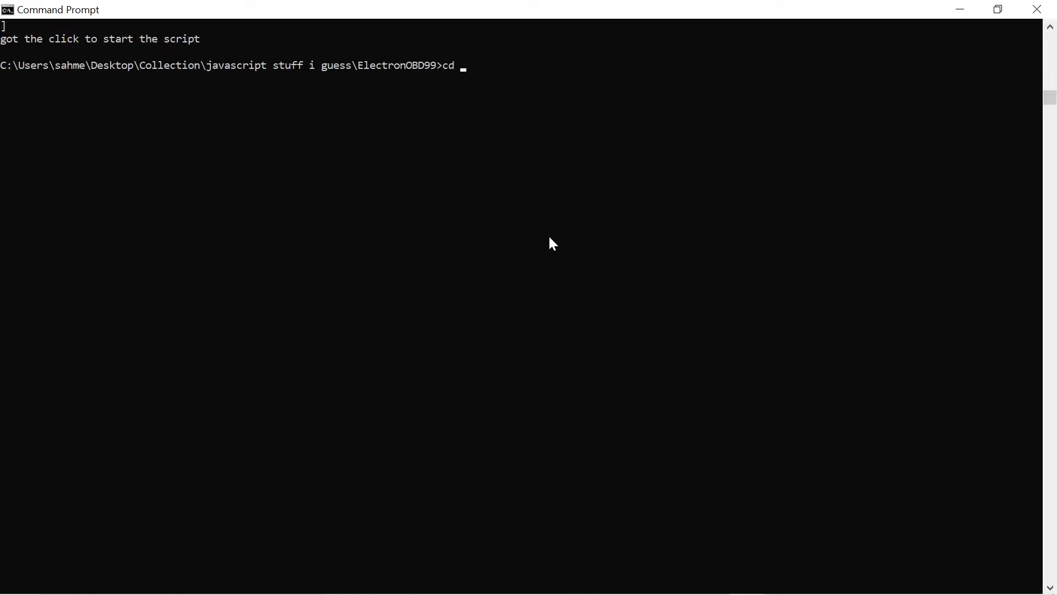
type("fiodfjdf")
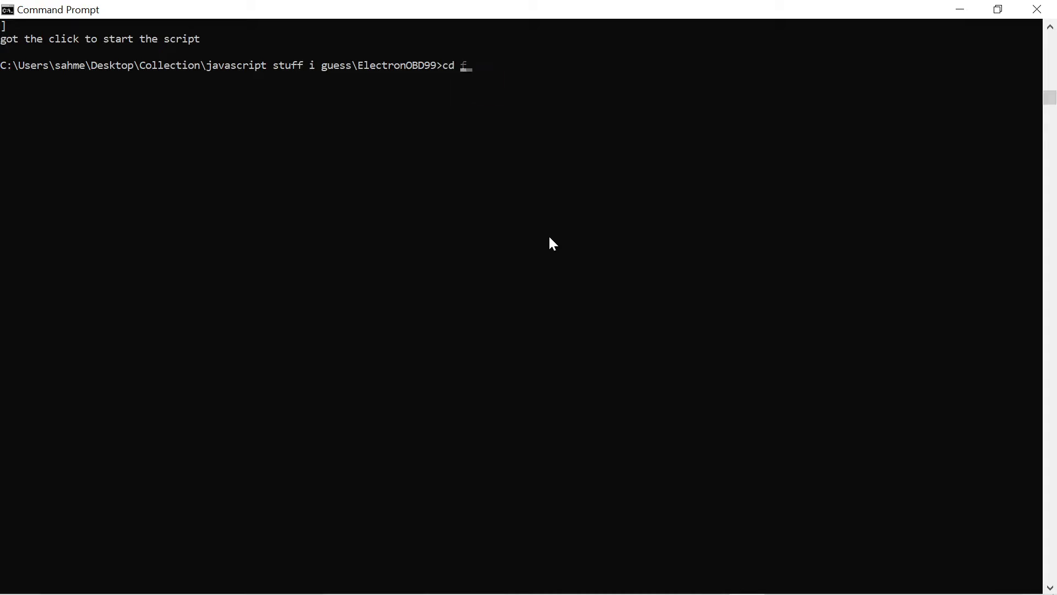
type("test.")
type("npm start")
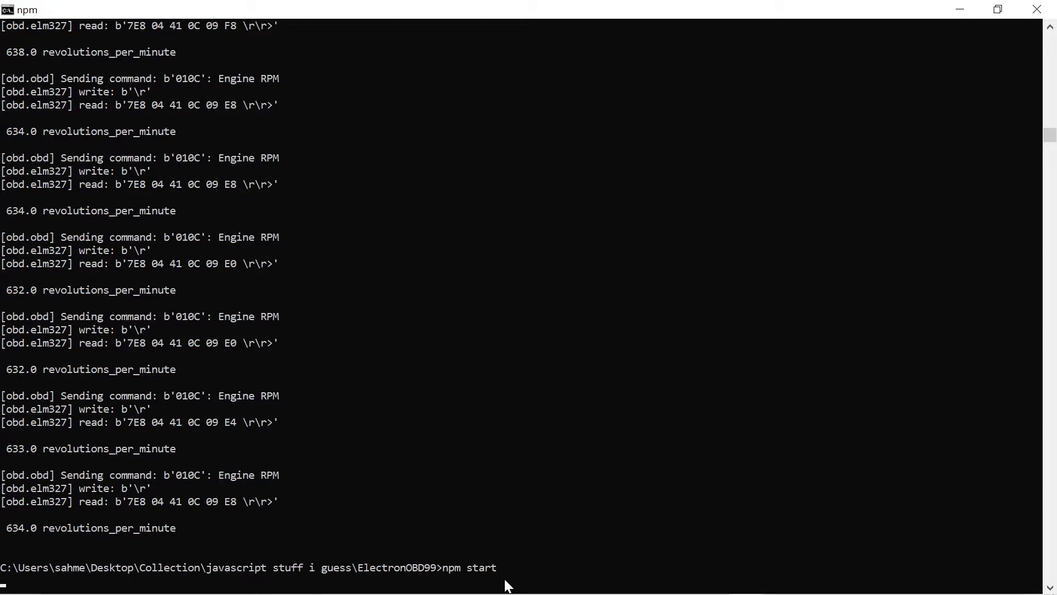
- Launch ElectronOBD with npm start and flip the toggle to connect and start collecting data
key("enter")
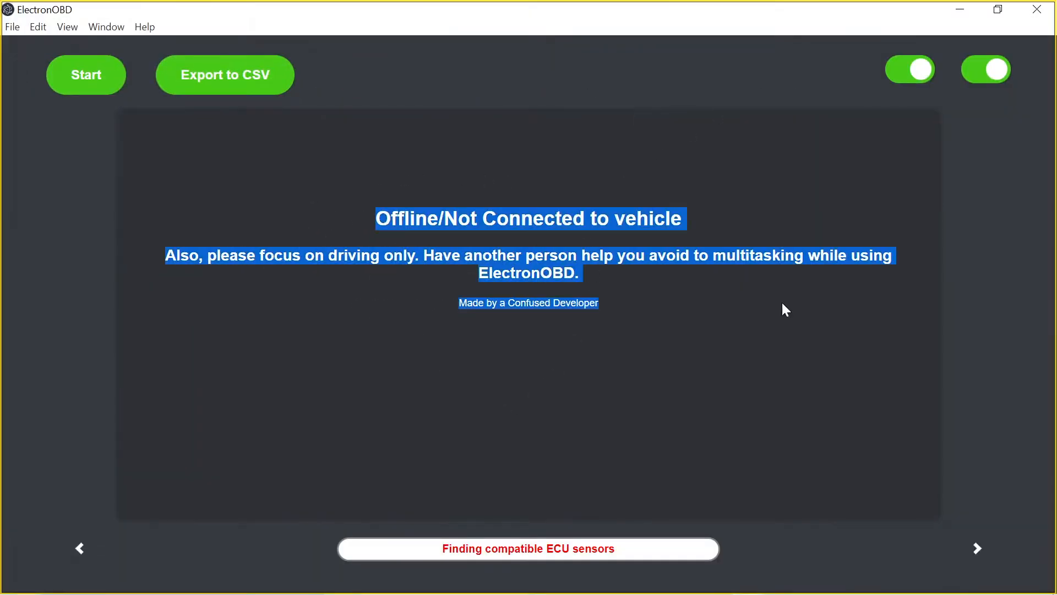
mouse_move(788, 311)
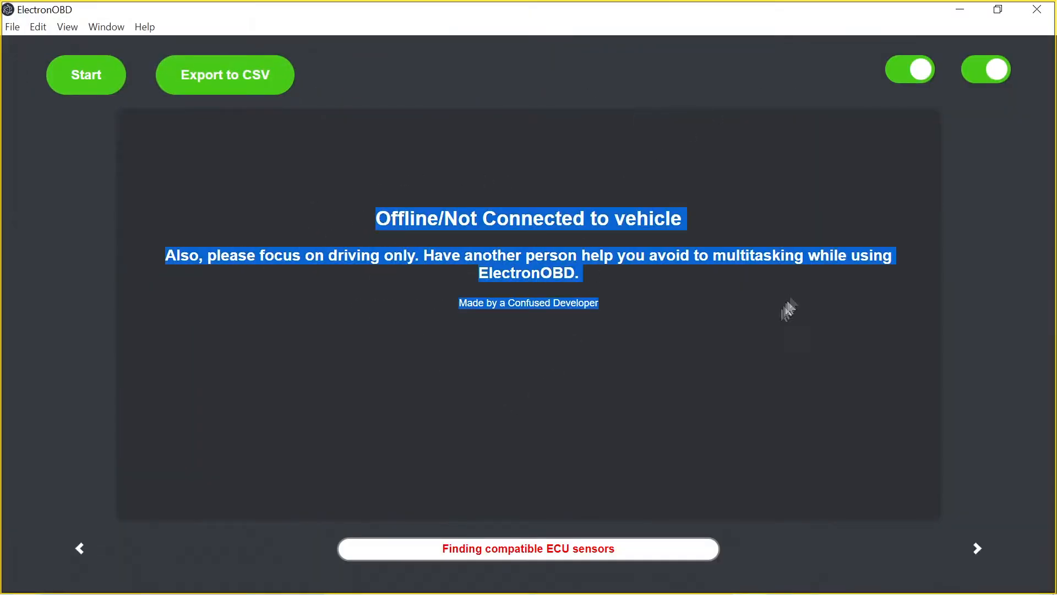
mouse_move(796, 293)
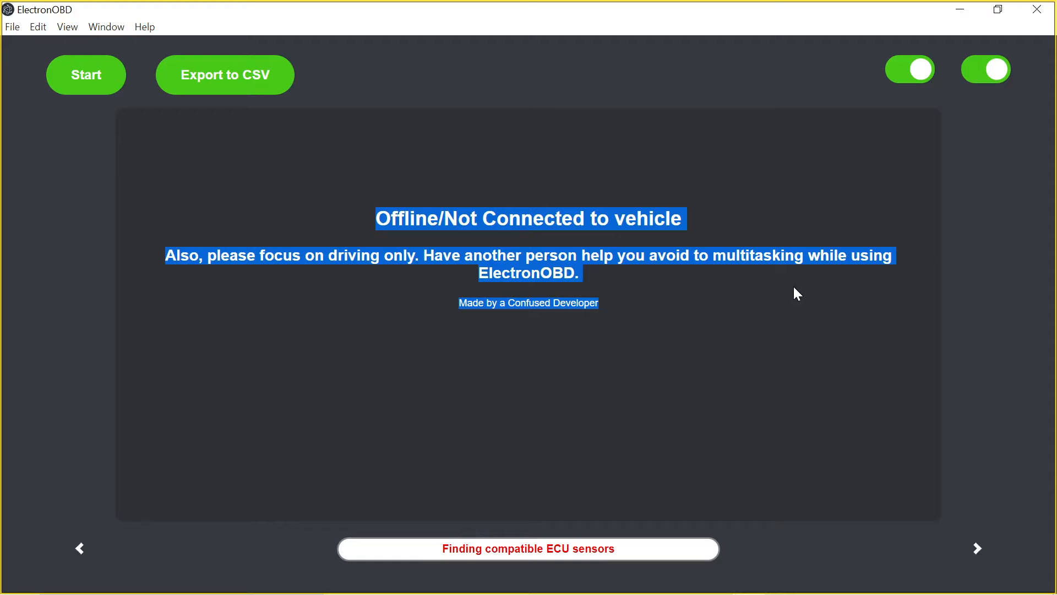
mouse_move(968, 175)
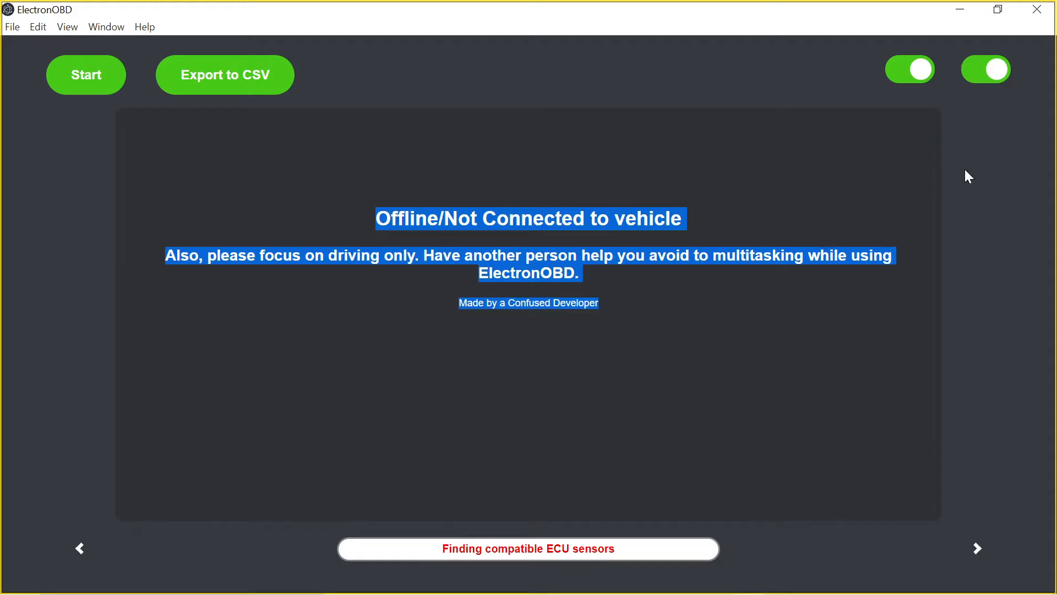
left_click(984, 69)
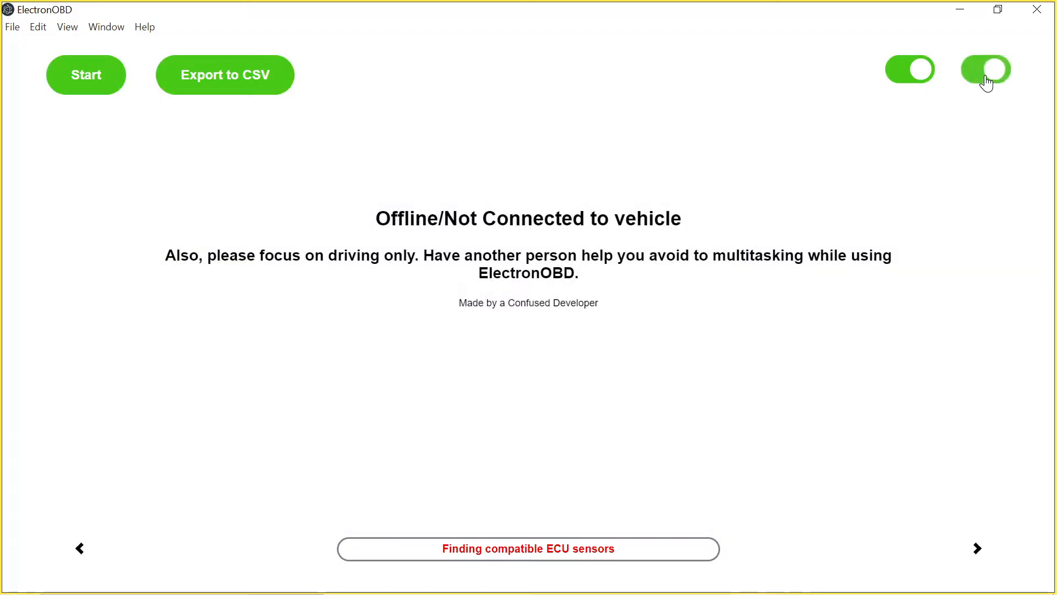
left_click(984, 69)
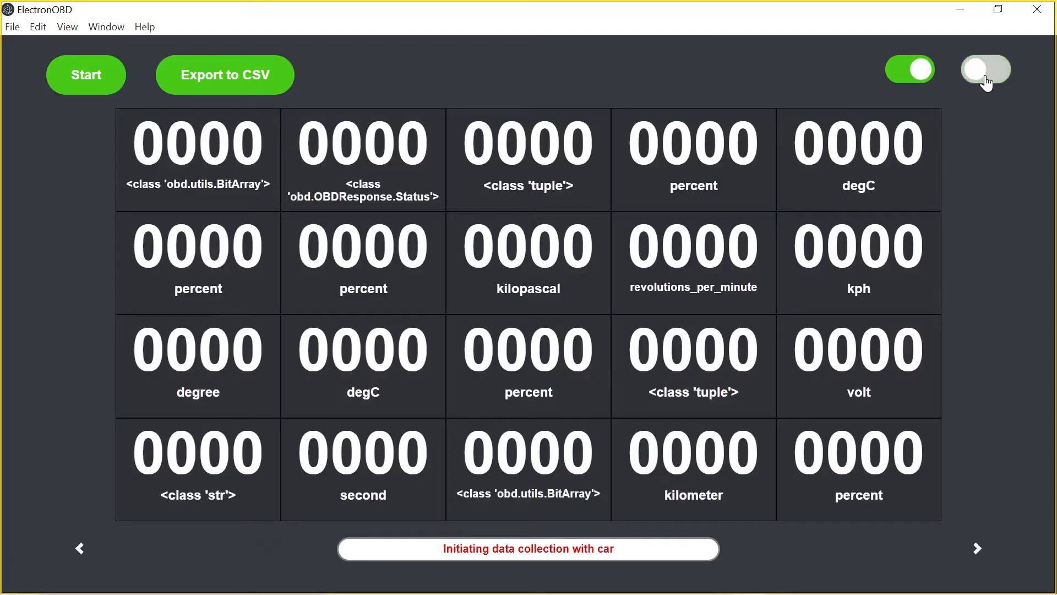
mouse_move(723, 425)
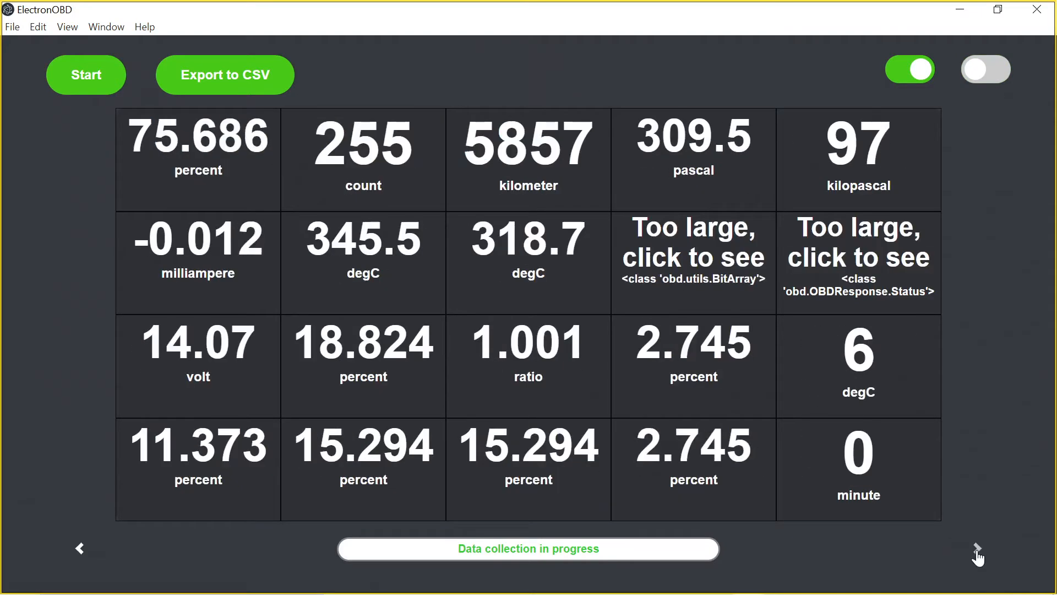
- Browse the sensor pages, close the enlarged engine load reading, and show sensor names instead of values
left_click(977, 549)
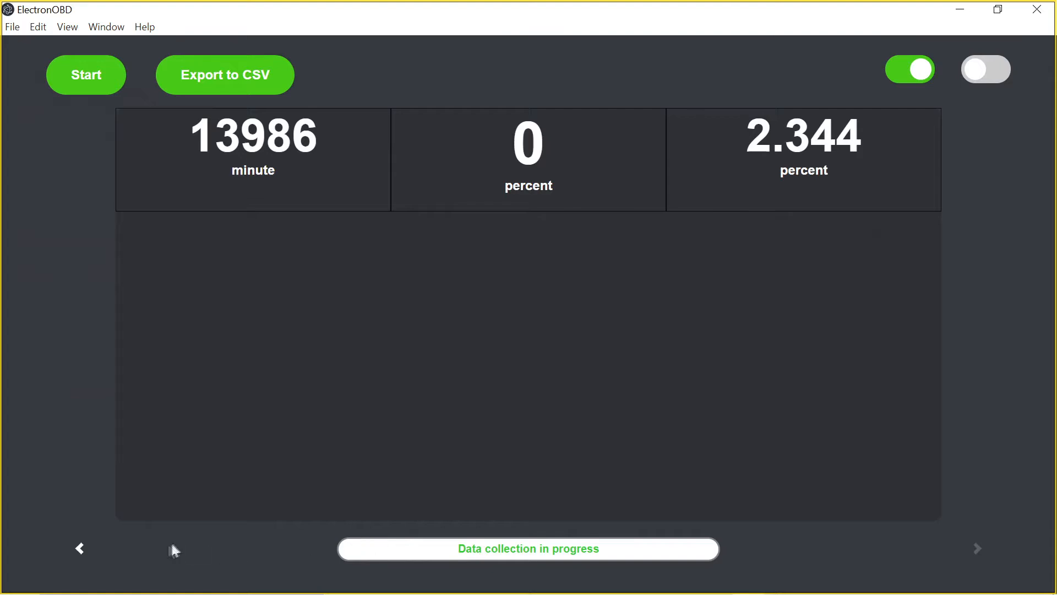
left_click(79, 548)
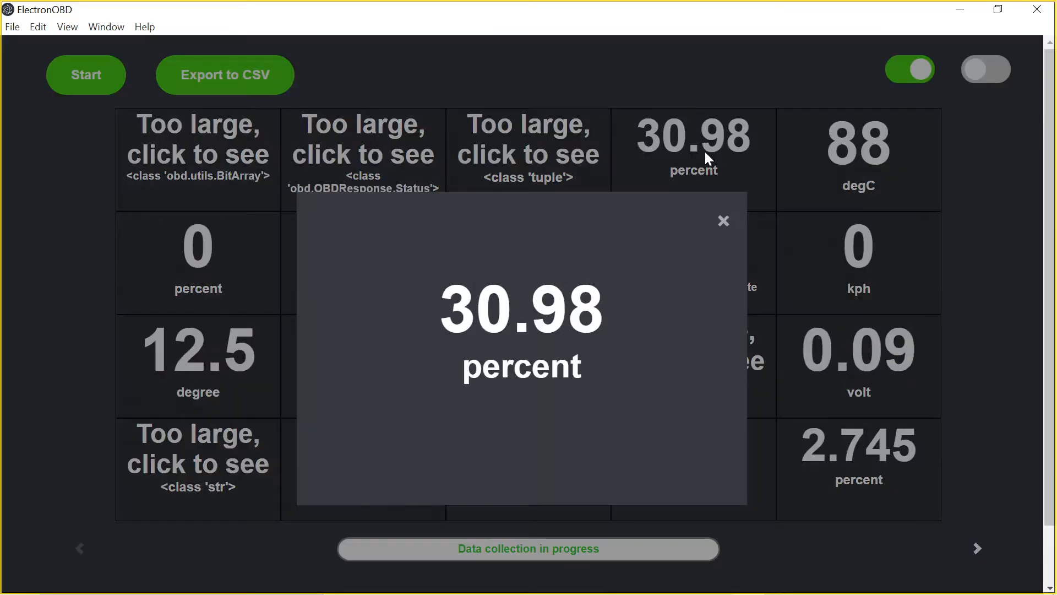
left_click(722, 221)
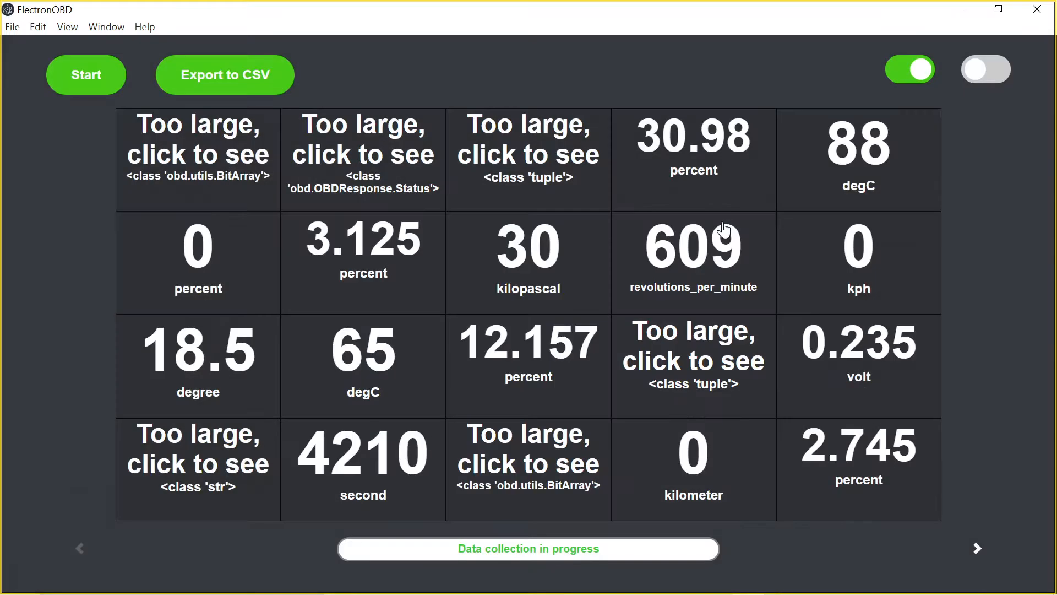
left_click(909, 68)
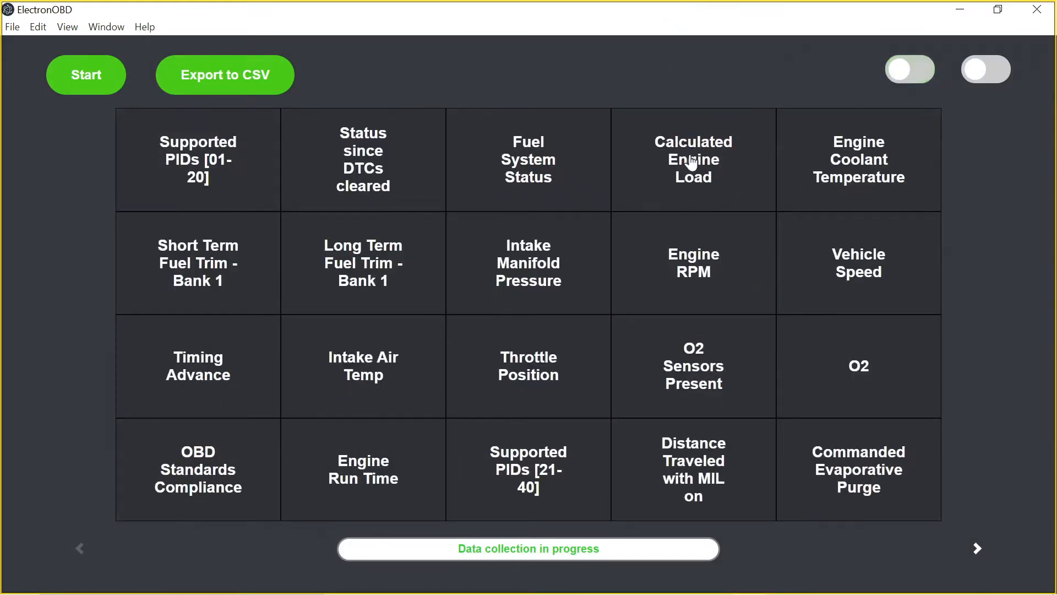
mouse_move(836, 255)
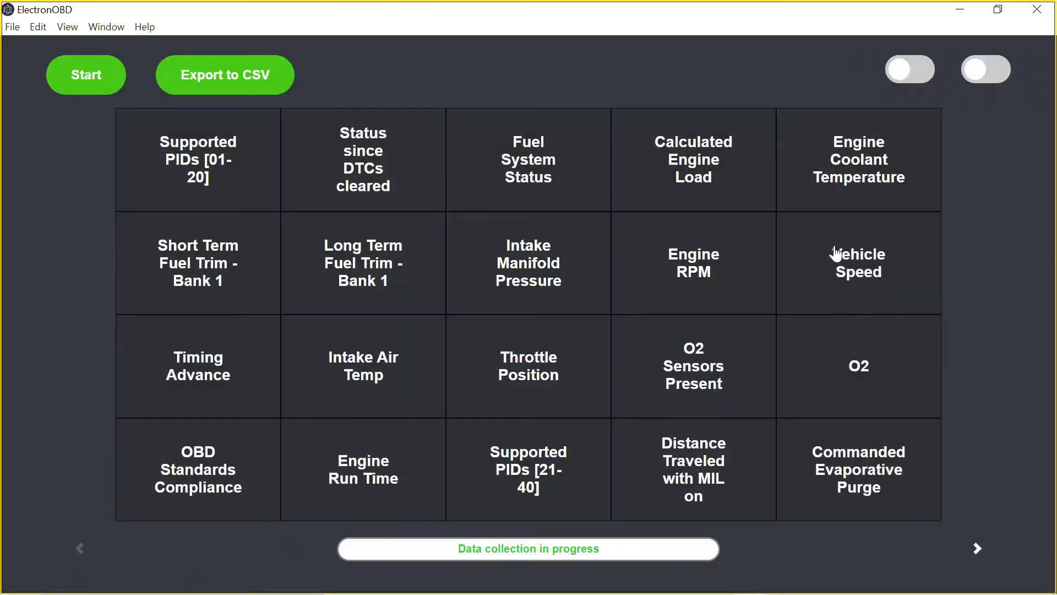
- Show live values again, inspect the Status and fuel system status popups, and move to the second sensor page
left_click(909, 68)
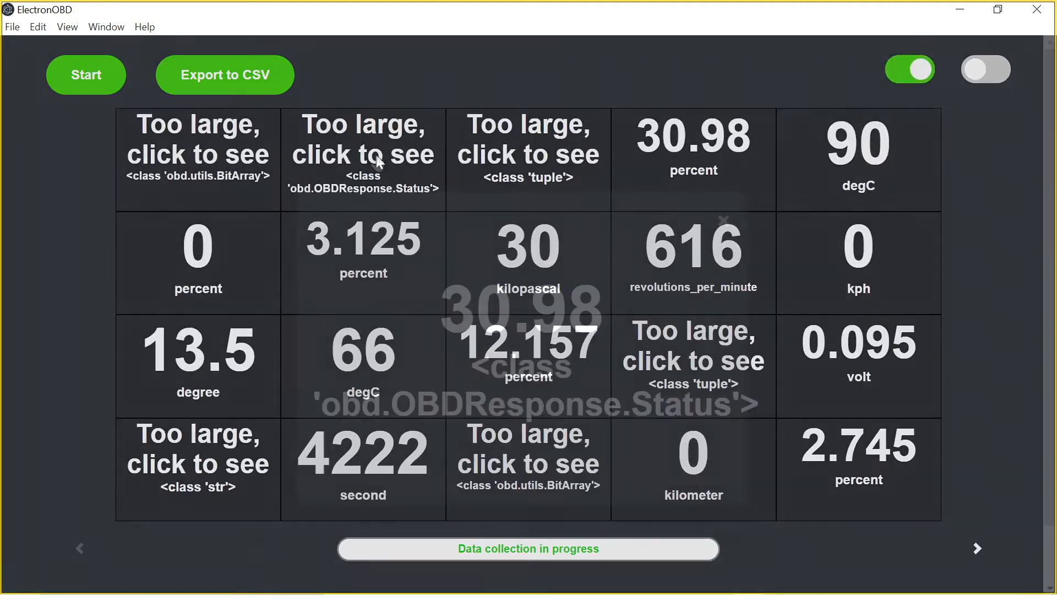
left_click(363, 155)
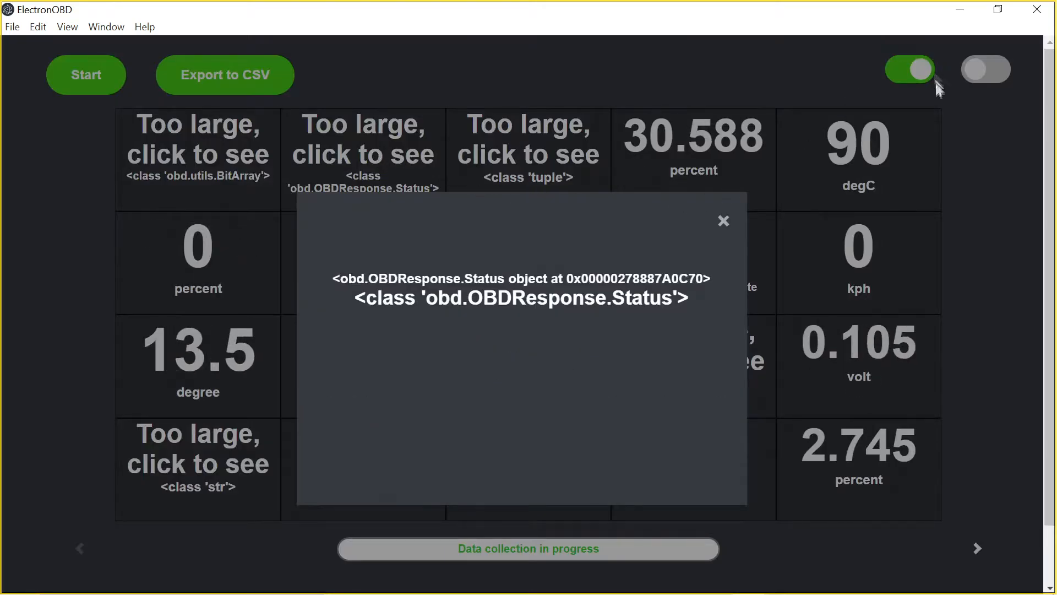
left_click(724, 220)
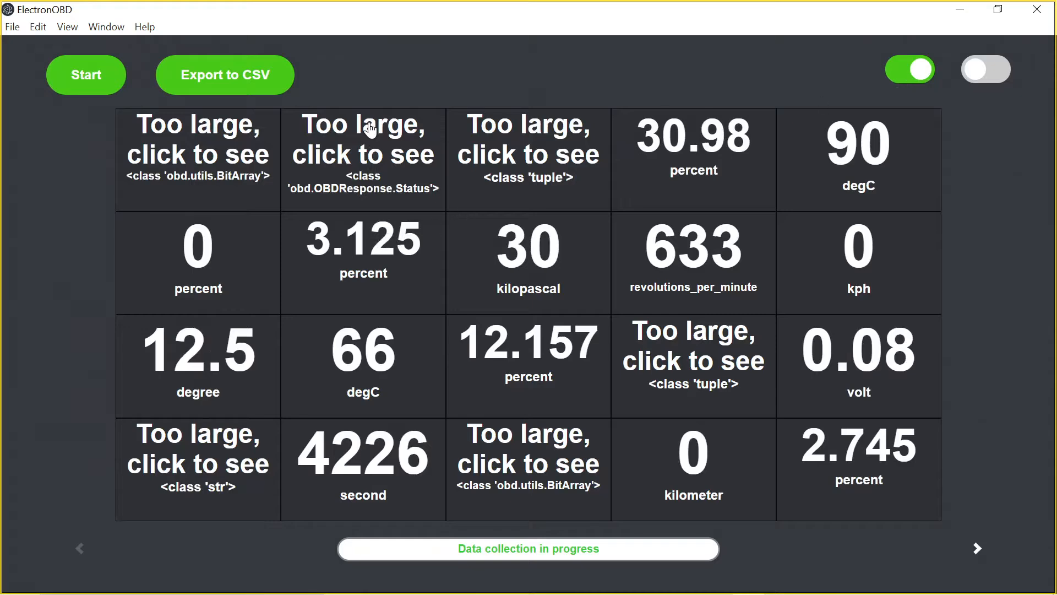
left_click(362, 154)
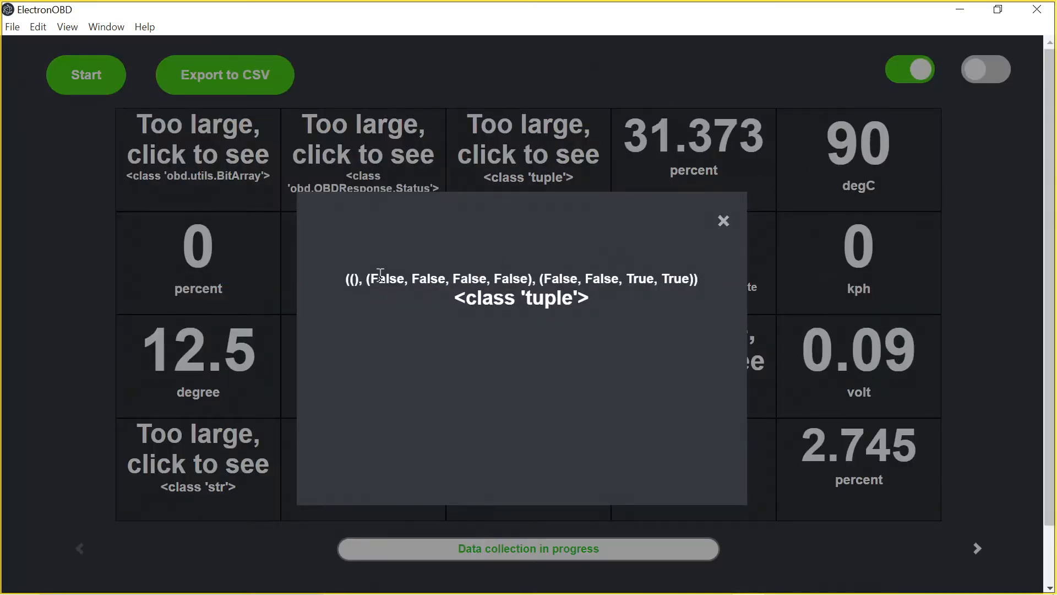
left_click(723, 220)
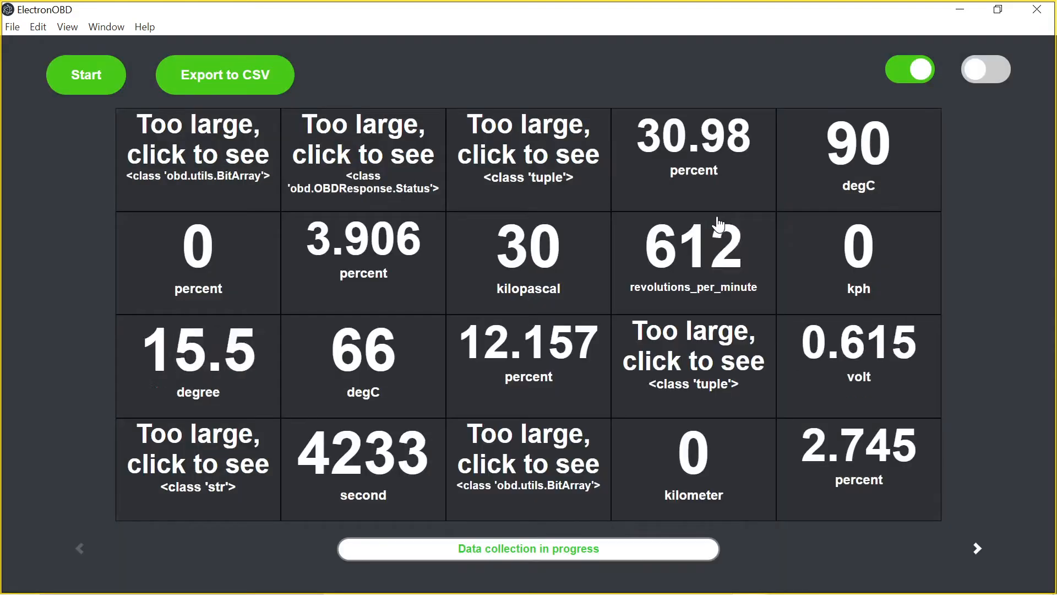
left_click(909, 68)
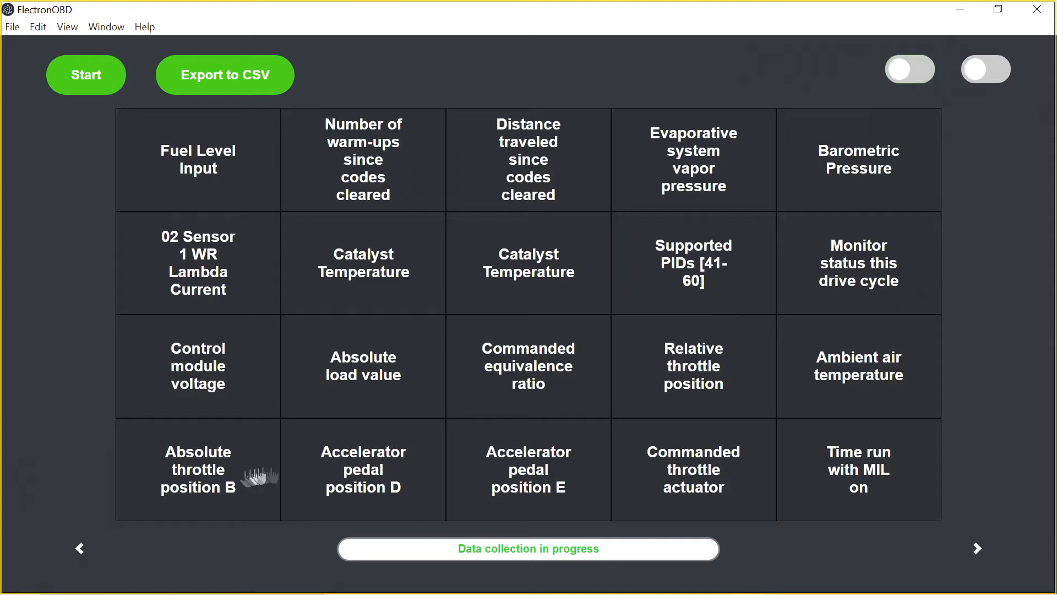
mouse_move(235, 163)
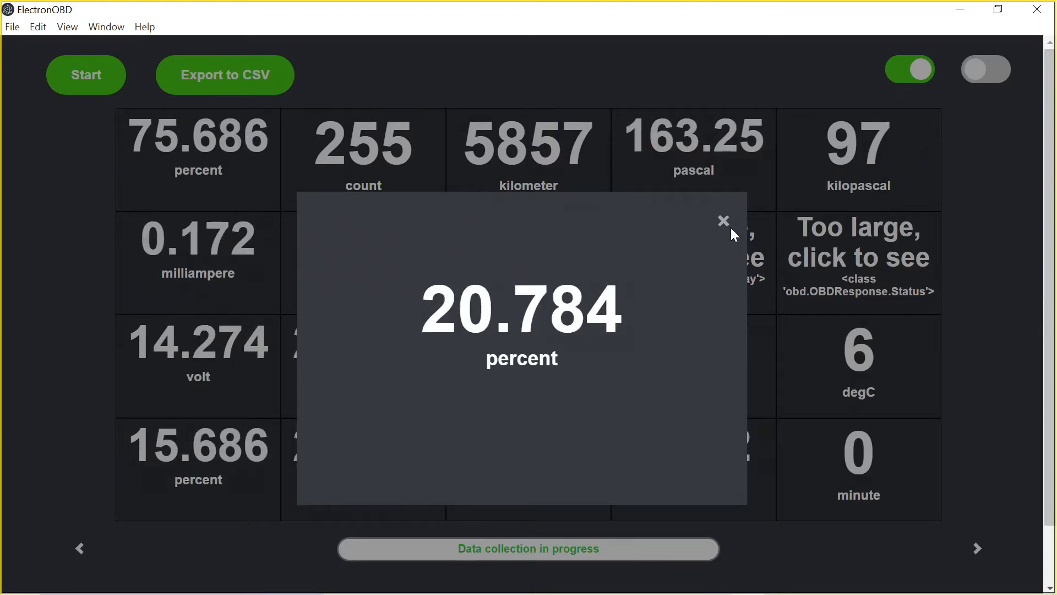
- Close the enlarged percent reading, export the readings to CSV, and open the new file from the desktop
left_click(723, 220)
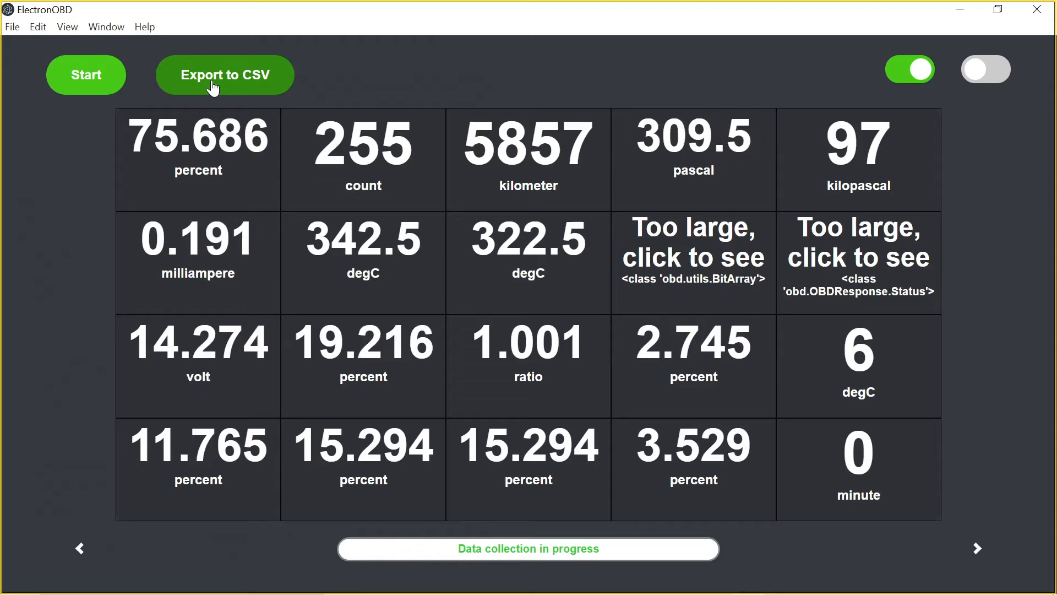
left_click(225, 74)
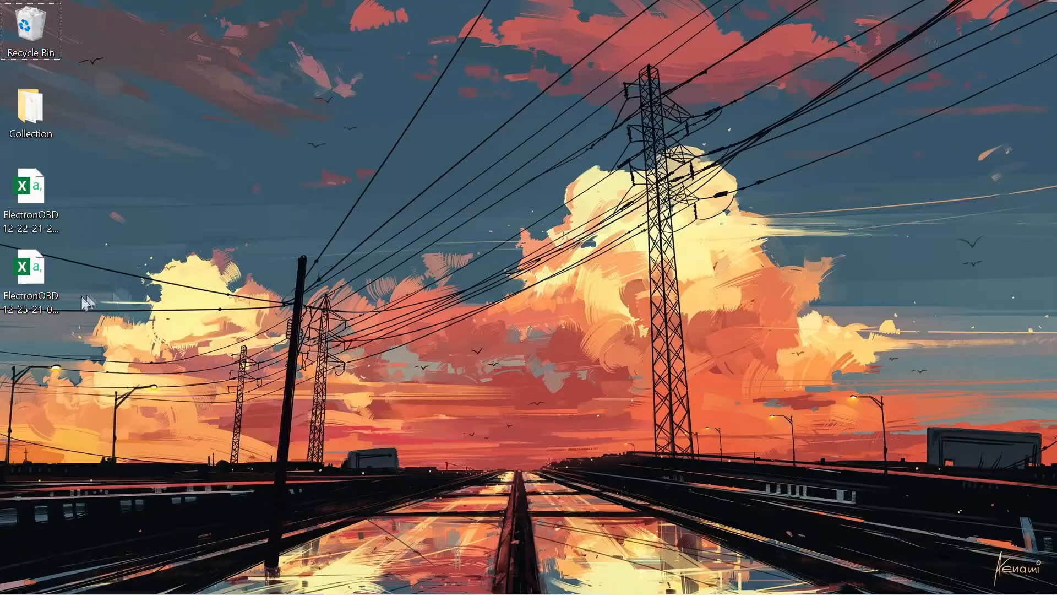
double_click(31, 267)
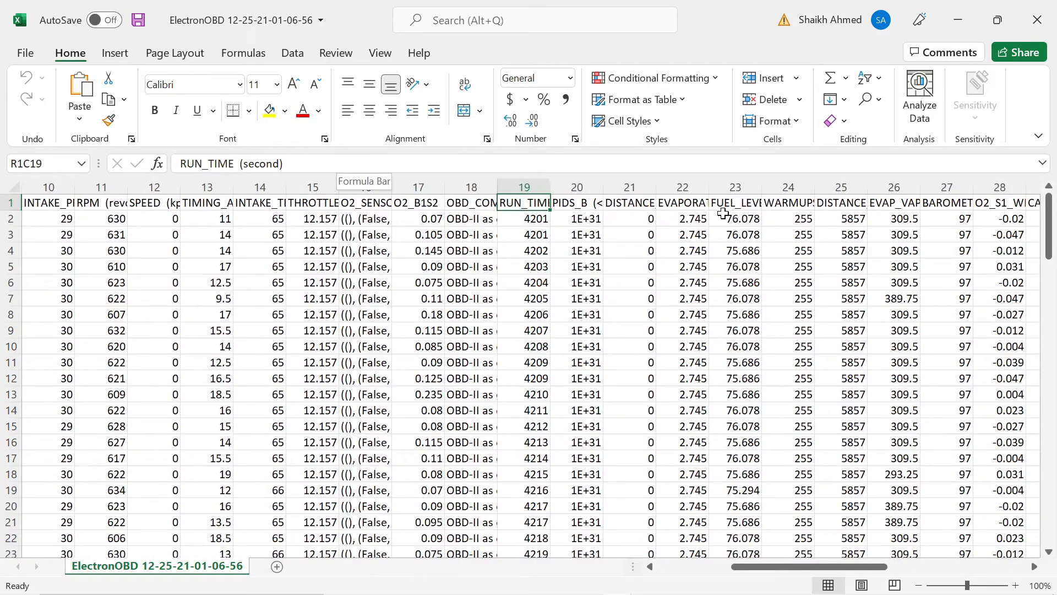
- Scroll to the start of the sheet to see the TIME, STATUS, FUEL_STATUS and ENGINE_LOAD columns
scroll("left", 3)
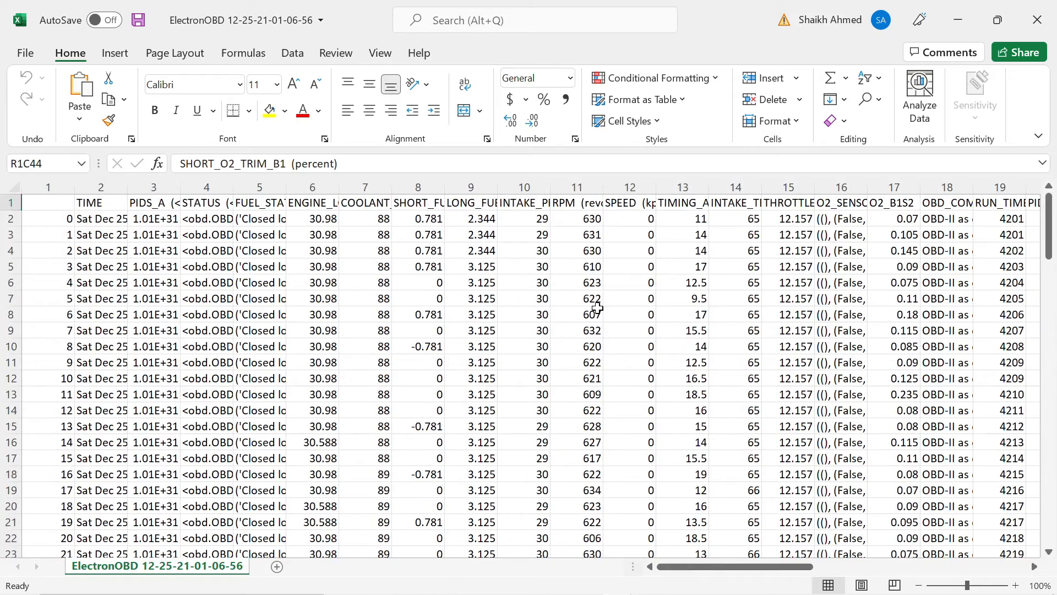